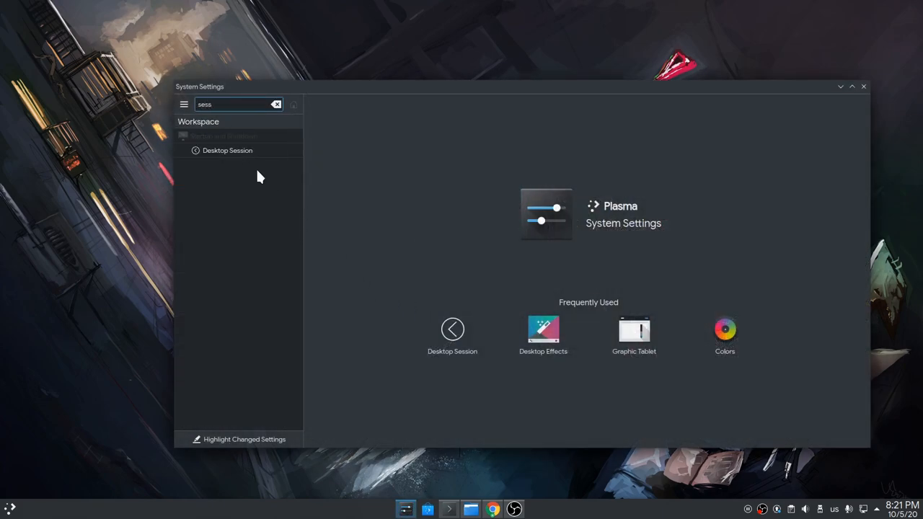
Show the Desktop Session page found by searching 'sess'.
left_click(228, 150)
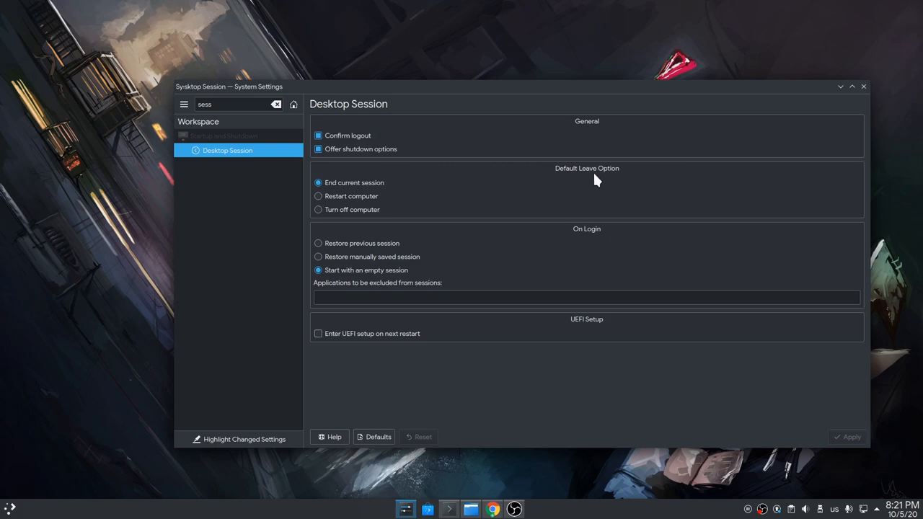
mouse_move(400, 189)
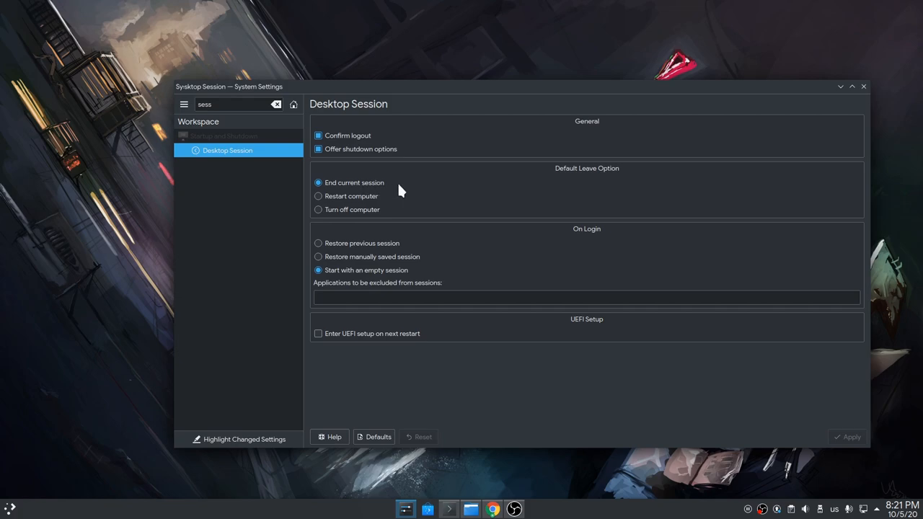
mouse_move(522, 194)
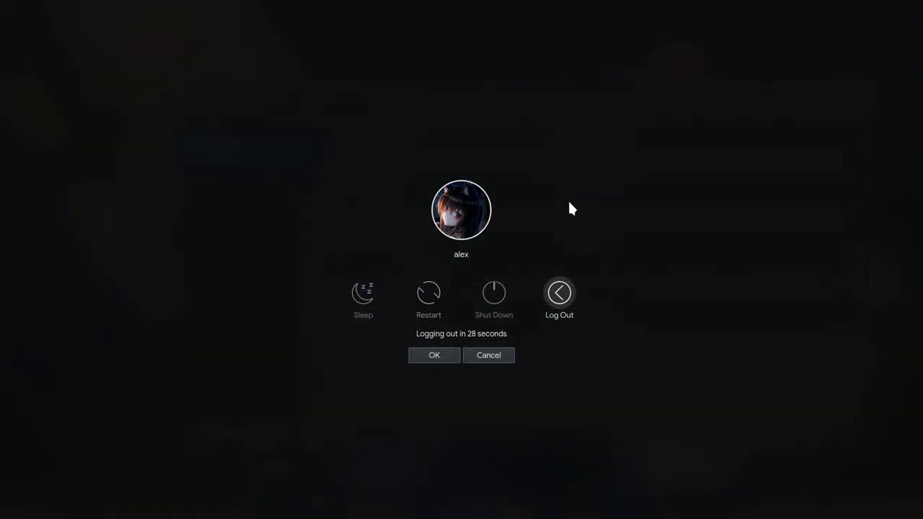
left_click(488, 355)
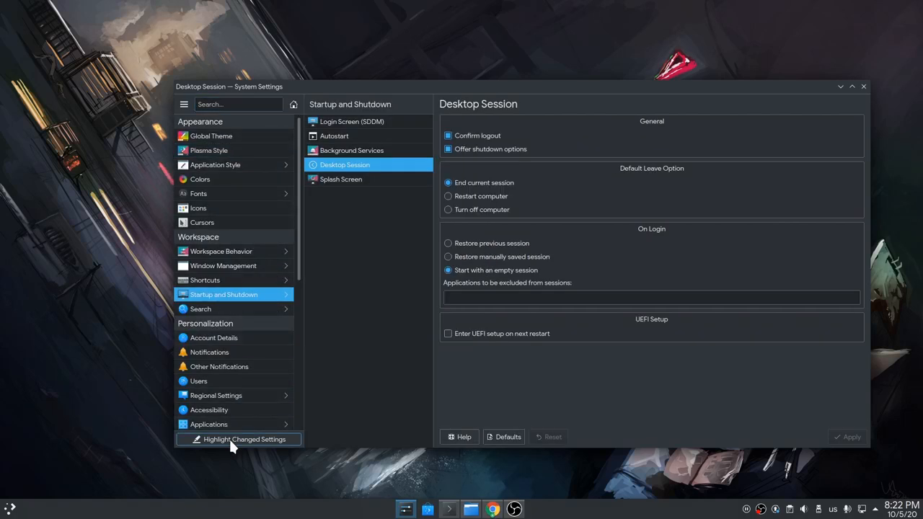
Enable Highlight Changed Settings so modified sections get orange dots.
left_click(245, 438)
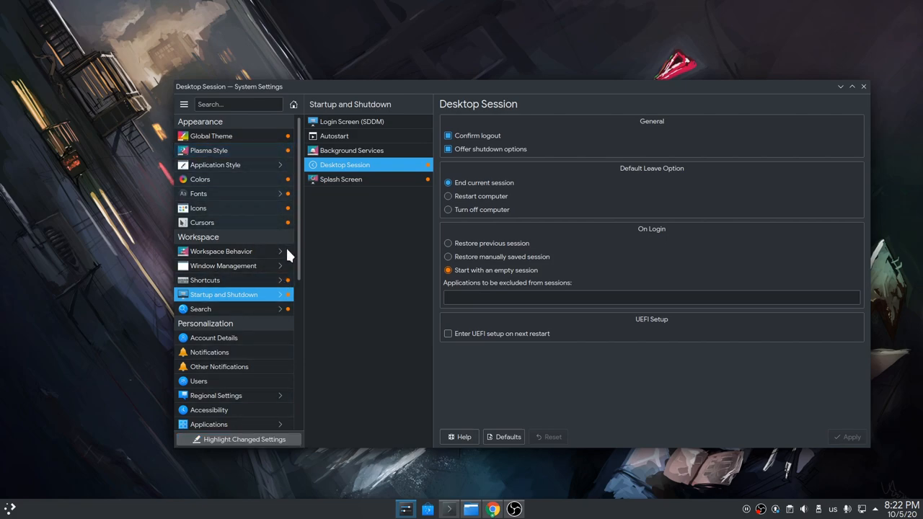
mouse_move(351, 271)
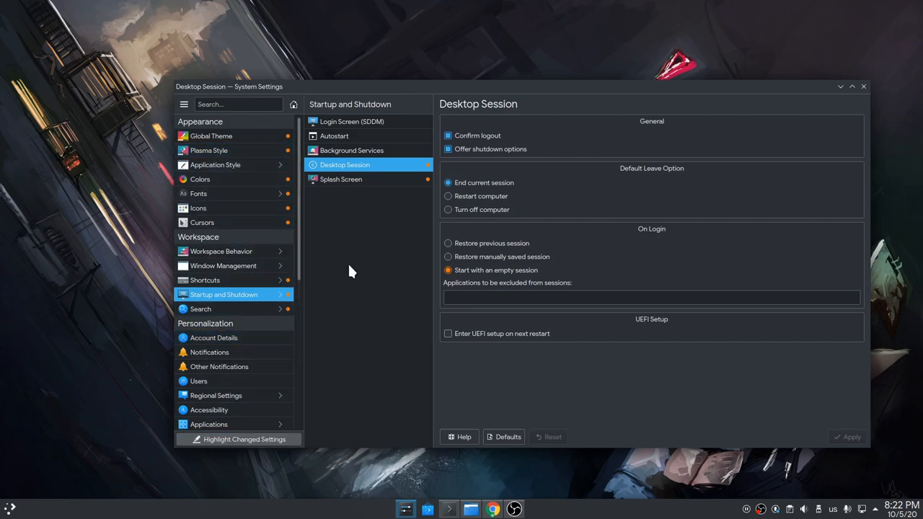
mouse_move(365, 246)
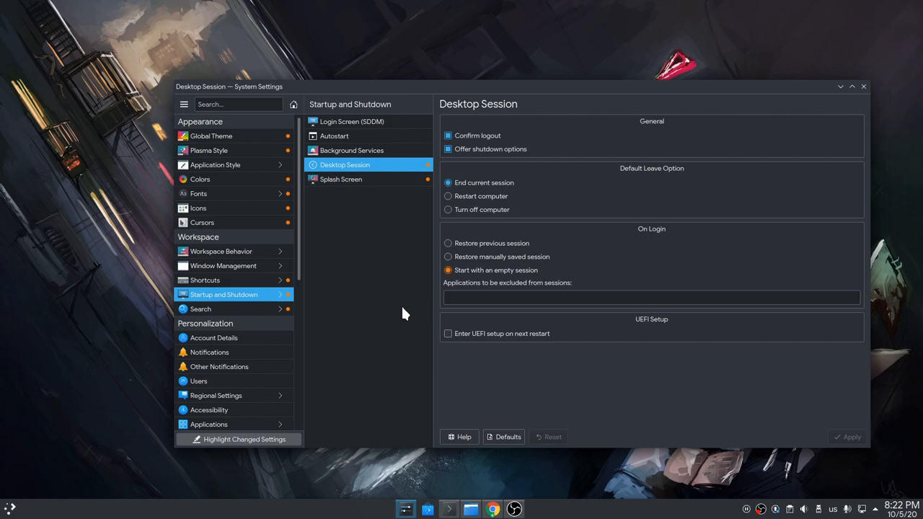
View the highlighted Cursors and Colors pages, then close System Settings.
left_click(202, 222)
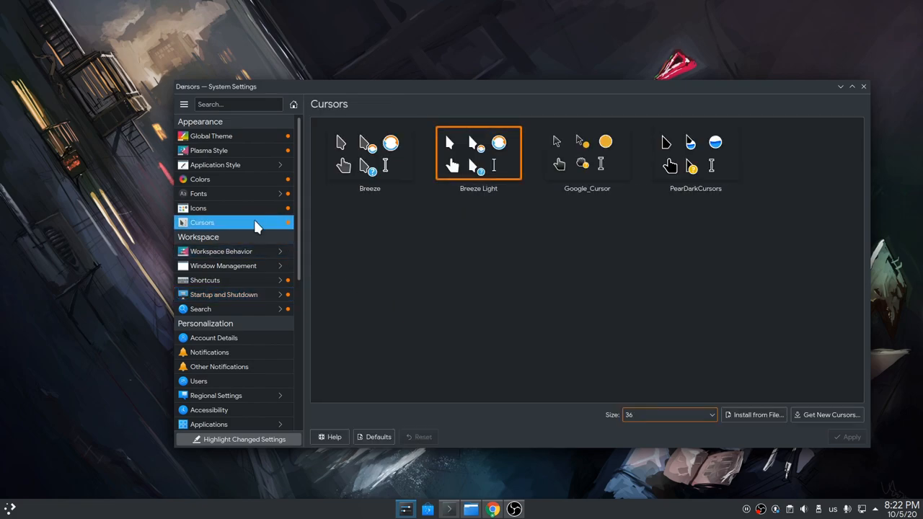
mouse_move(464, 278)
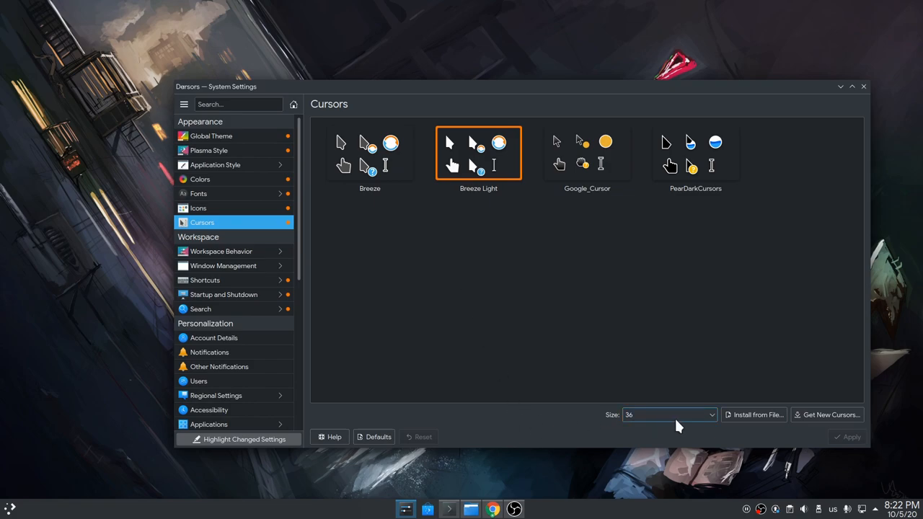
left_click(199, 178)
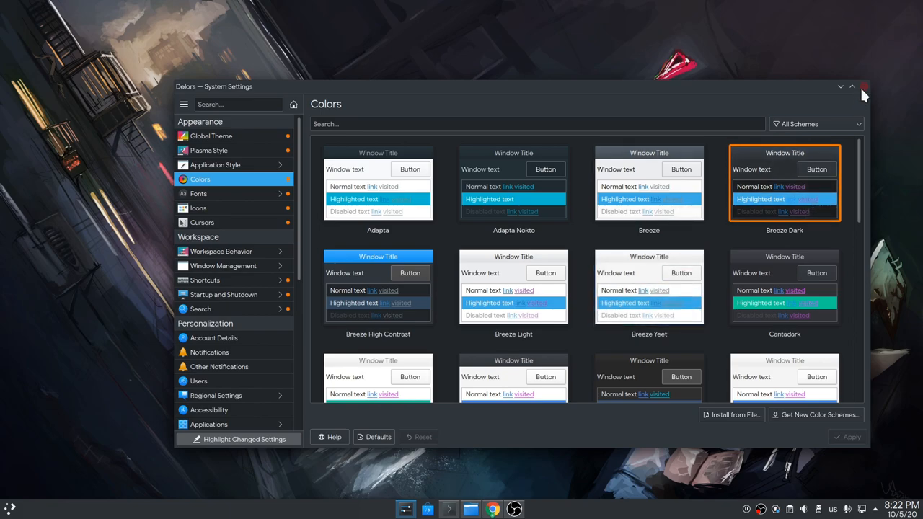
left_click(868, 91)
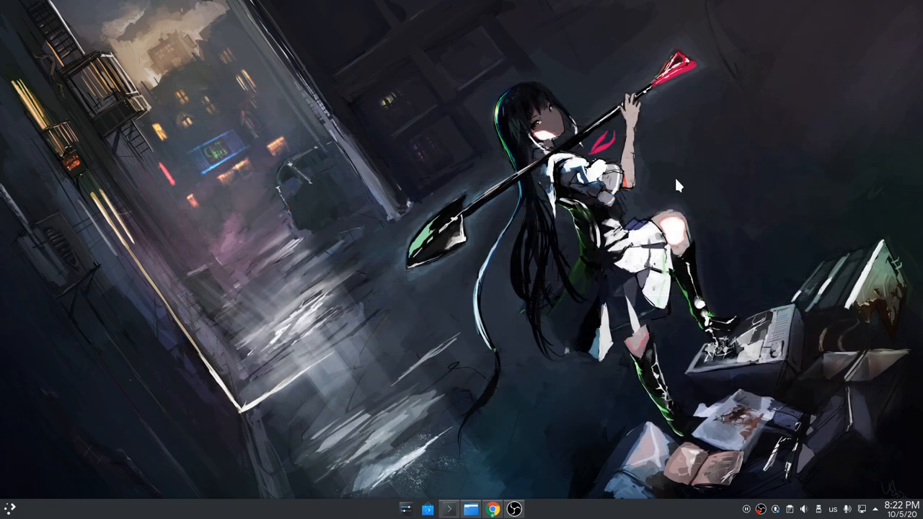